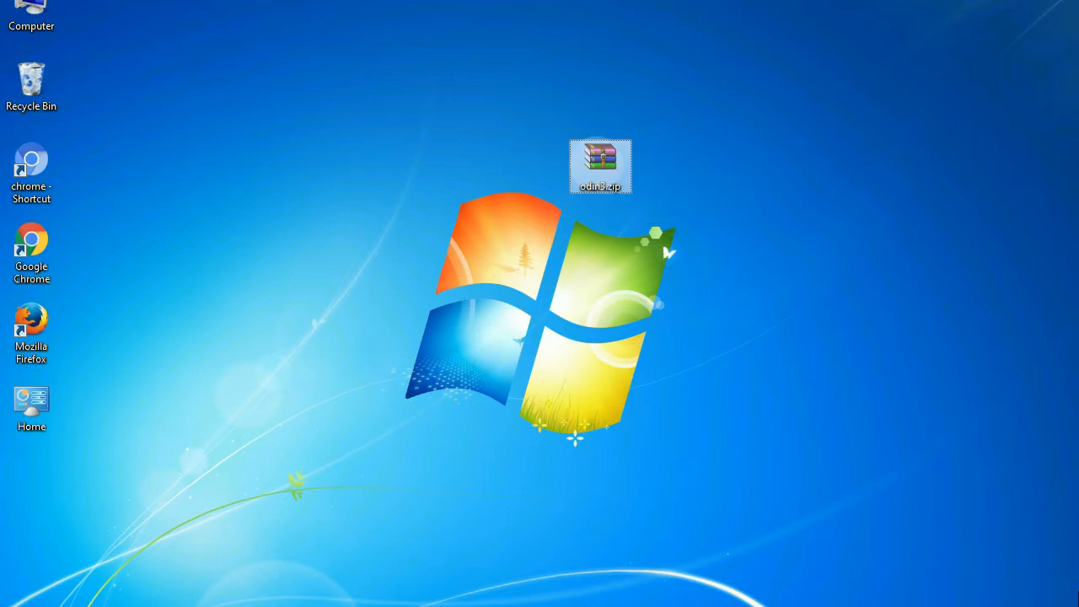
- Open odin3.zip to show Odin3 with the E500 HOME tar.md5 flash marked PASS
double_click(599, 160)
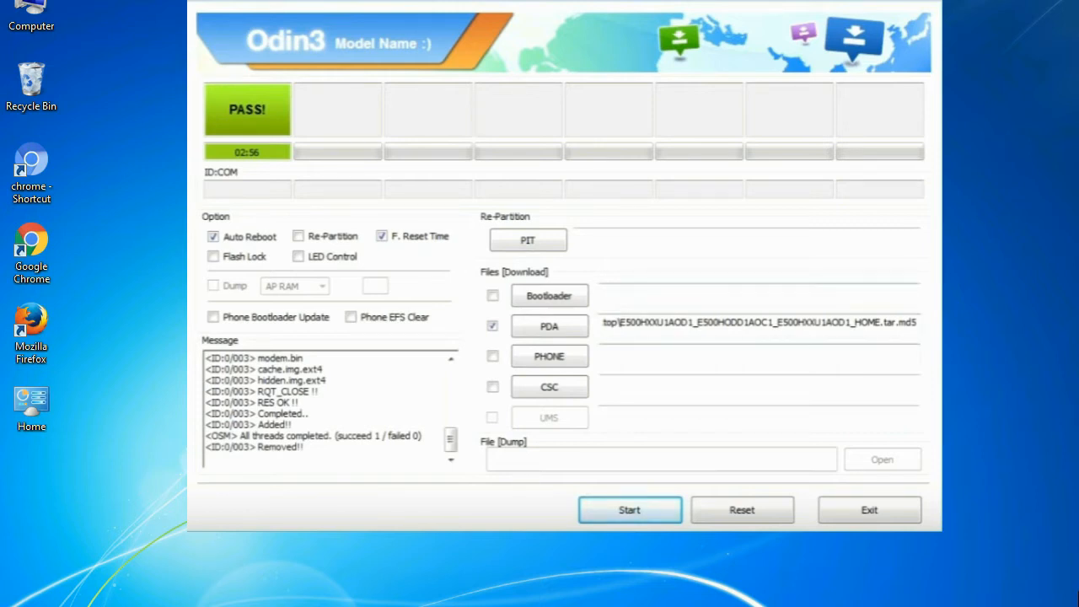
- Exit the old Odin3 window to return to the desktop
click(851, 509)
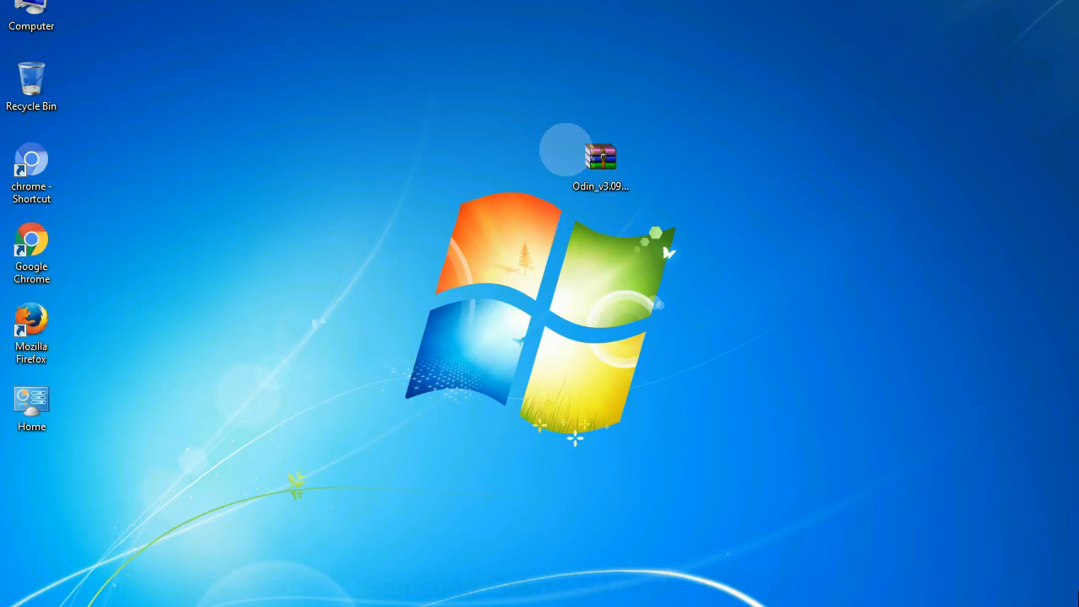
- Extract Odin_v3.09 here and select Odin3 v3.09.exe in the extracted folder
click(601, 156)
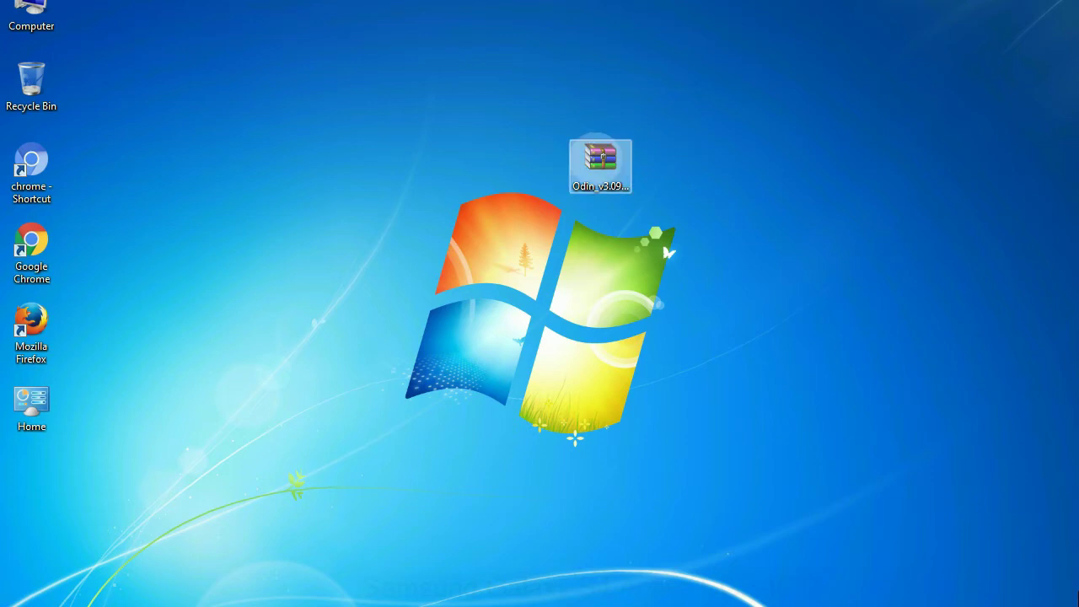
right_click(600, 160)
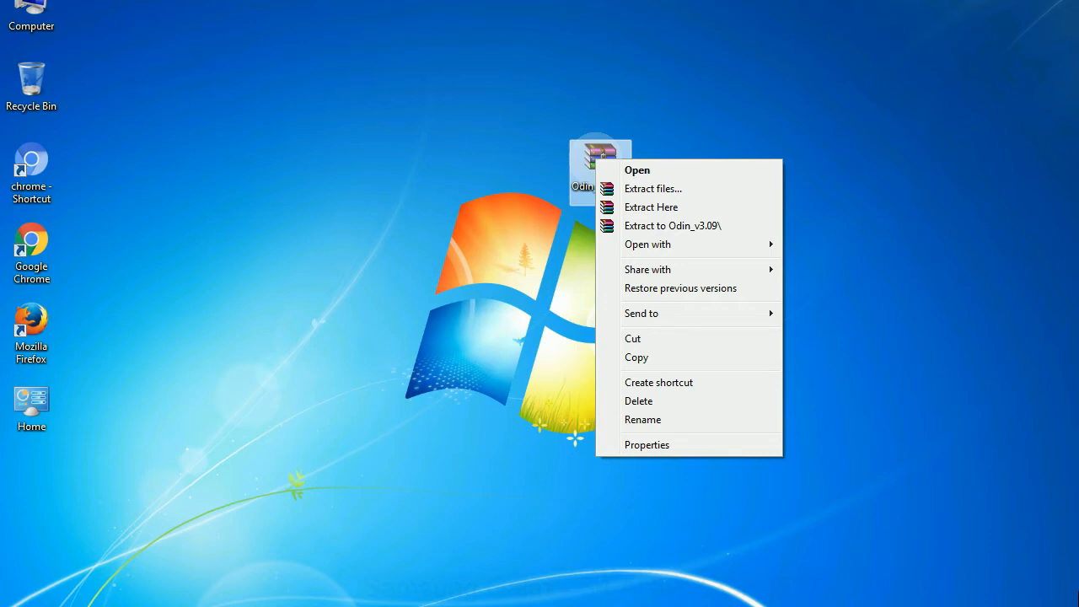
mouse_move(651, 206)
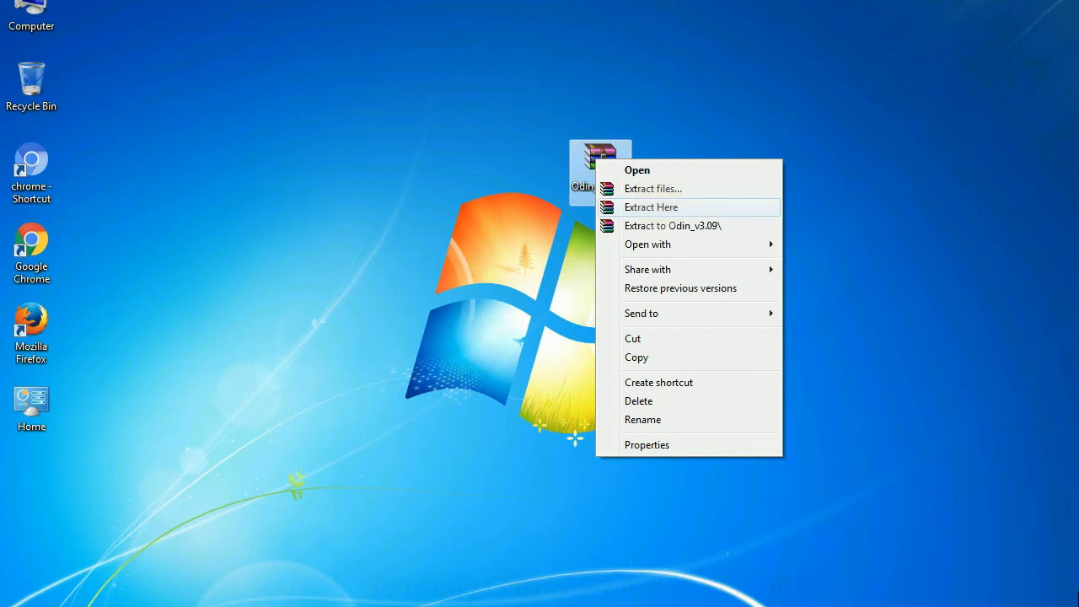
click(651, 206)
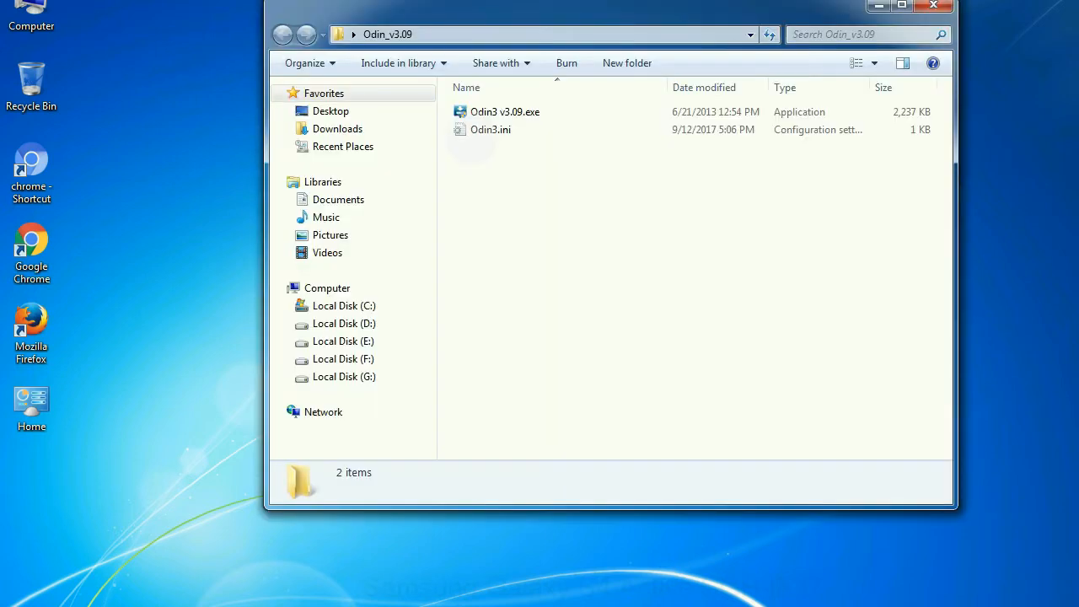
right_click(500, 111)
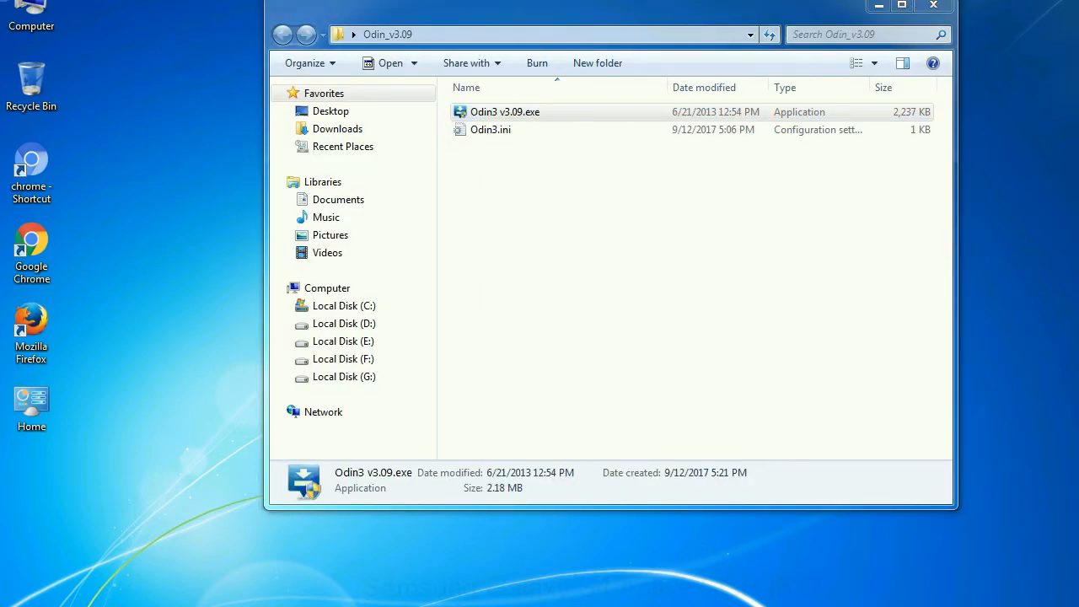
- Run Odin3 v3.09.exe to open a fresh Odin3 v3.09 window
double_click(502, 111)
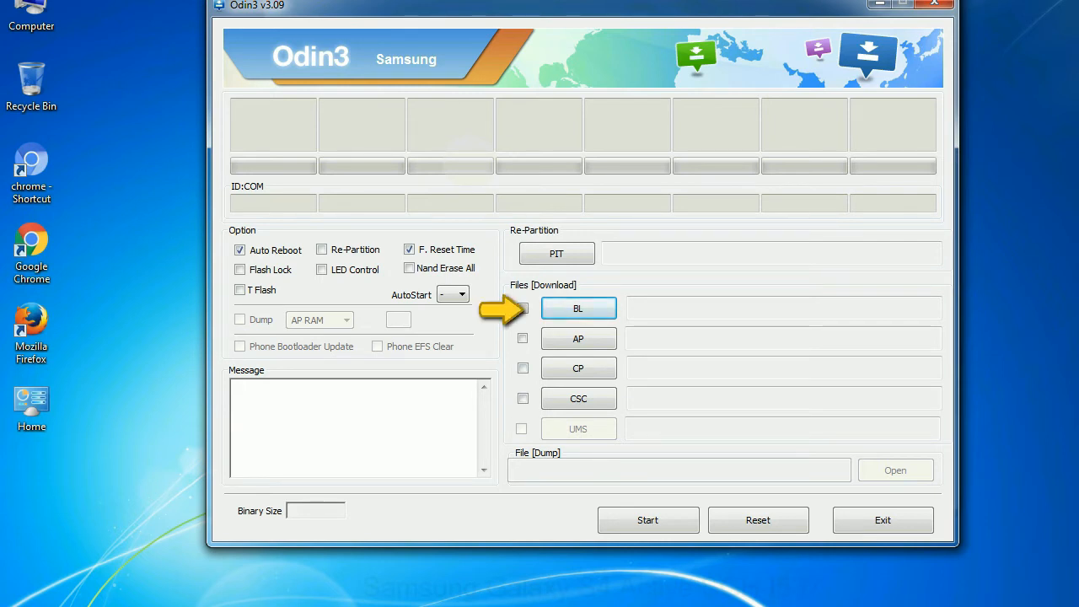
mouse_move(521, 338)
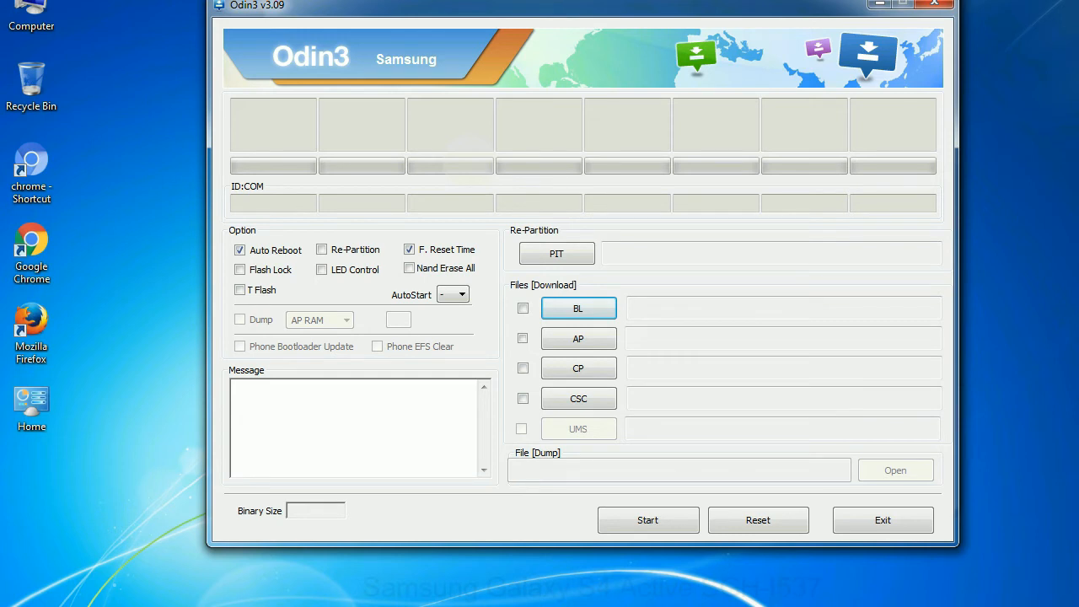
- Relaunch Odin3 v3.09.exe from the Odin_v3.09 folder
click(935, 6)
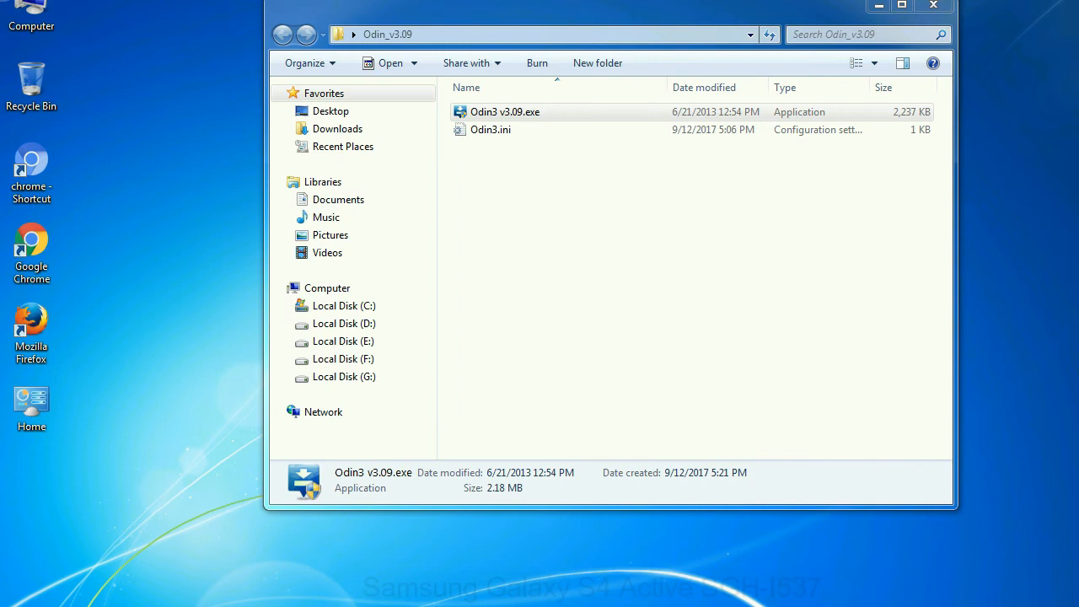
double_click(504, 111)
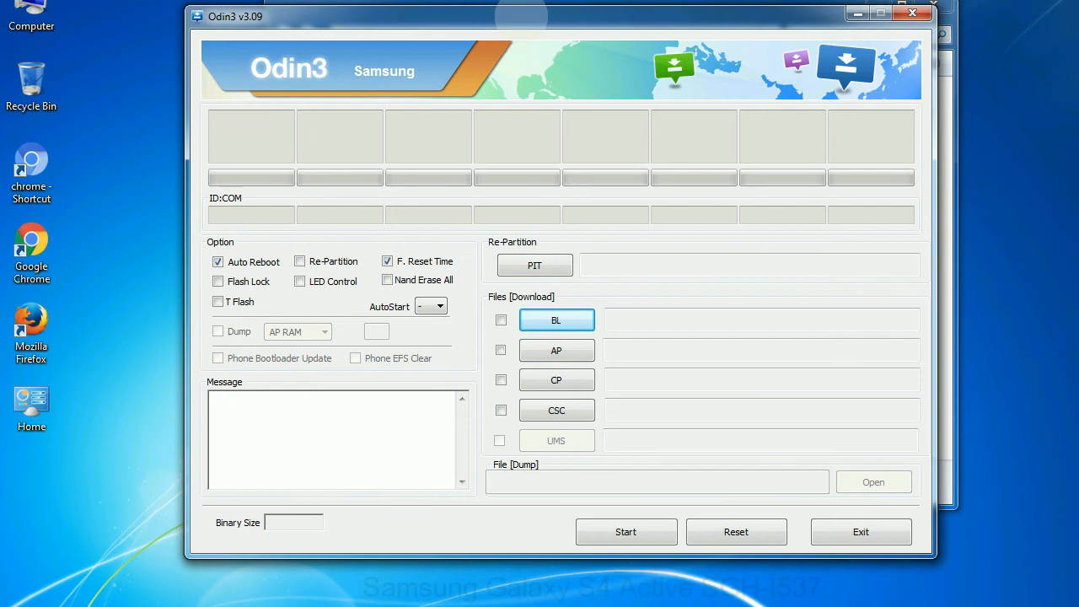
- Close the Odin3 v3.09 window
click(912, 13)
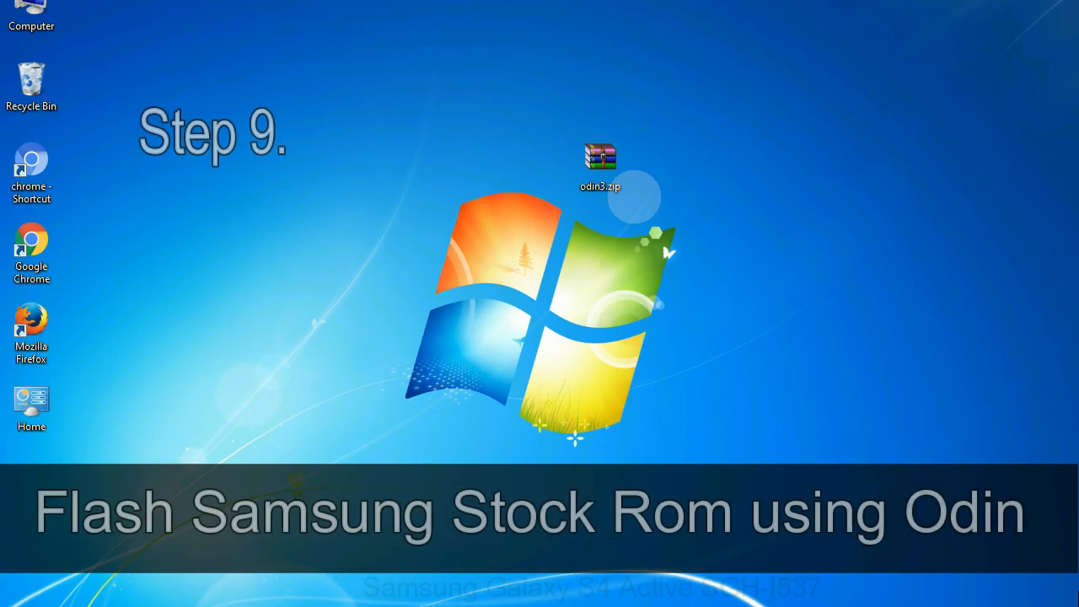
- Open odin3.zip, then load the stock HOME tar.md5 firmware into the PDA slot
click(601, 160)
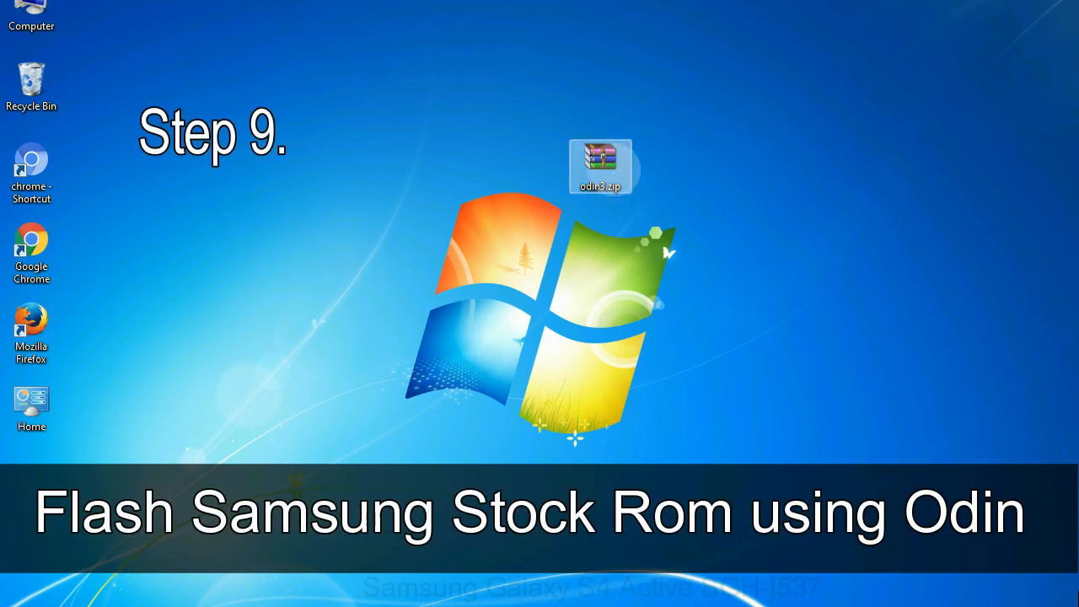
double_click(601, 161)
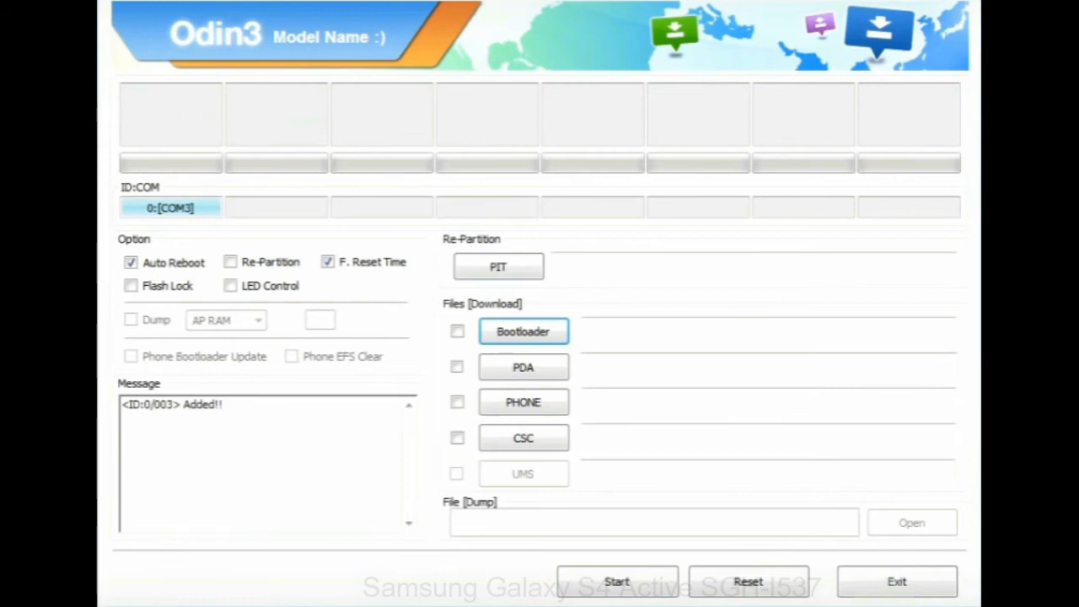
click(523, 367)
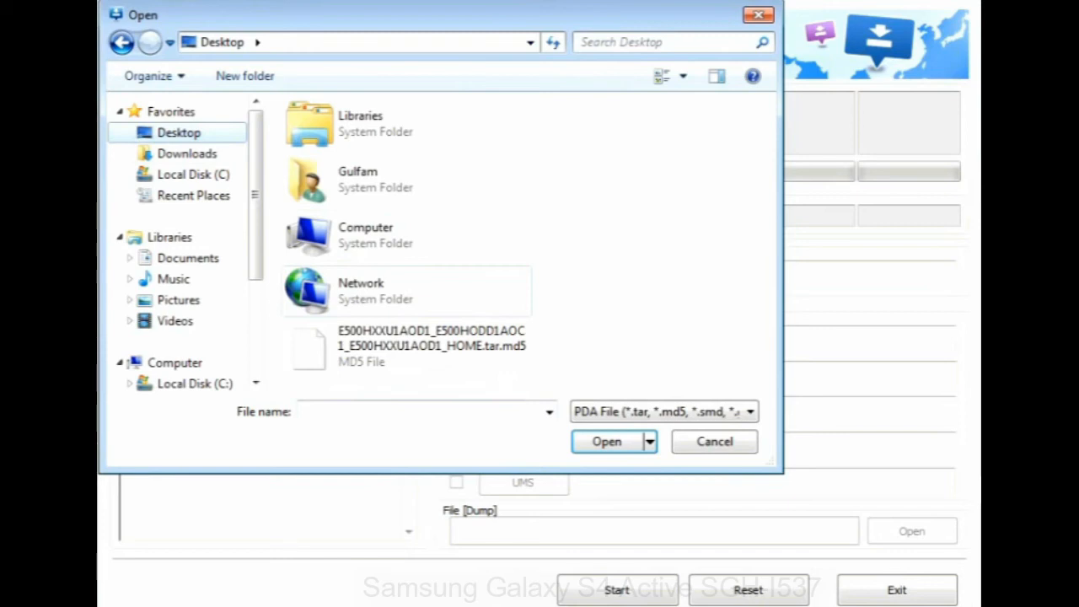
click(607, 442)
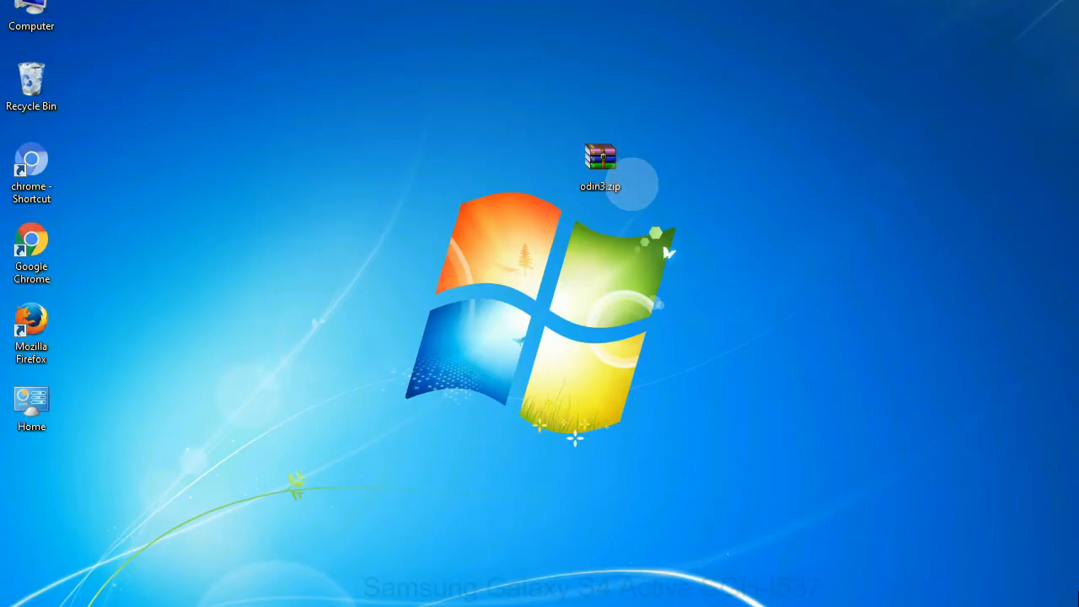
click(597, 160)
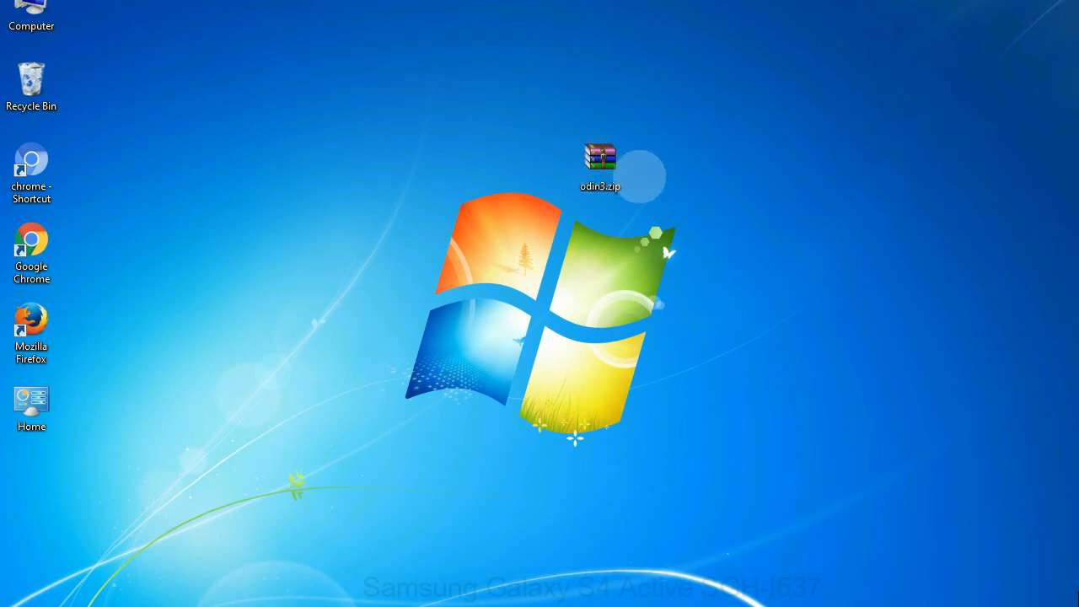
click(597, 158)
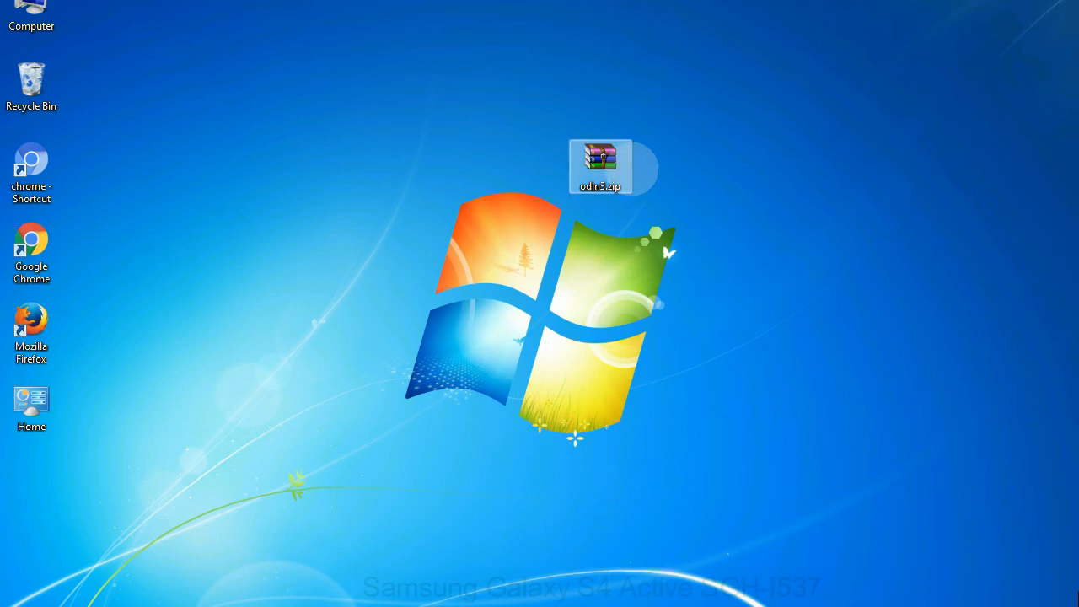